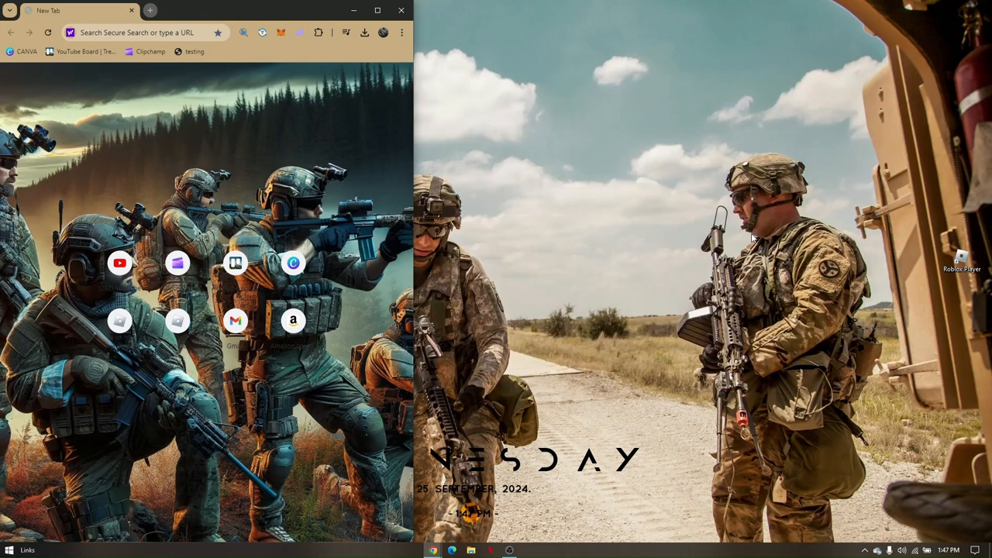
mouse_move(570, 161)
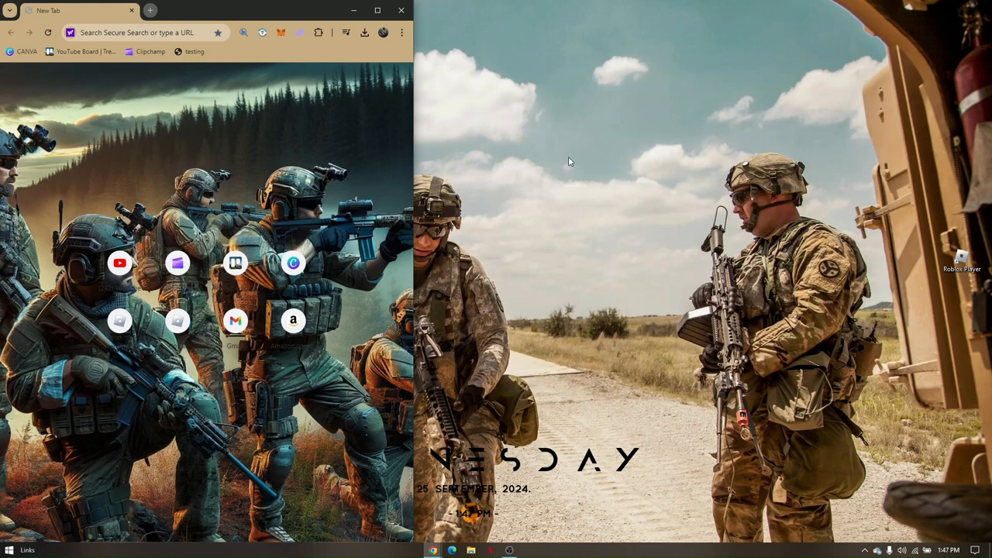
Step: Maximize the Chrome new-tab window to fill the screen
click(377, 10)
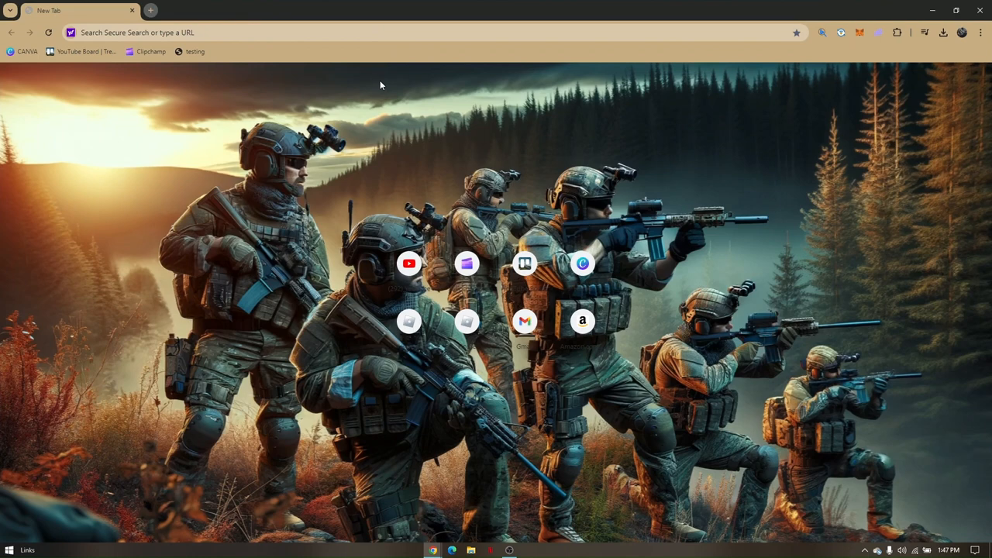
mouse_move(388, 75)
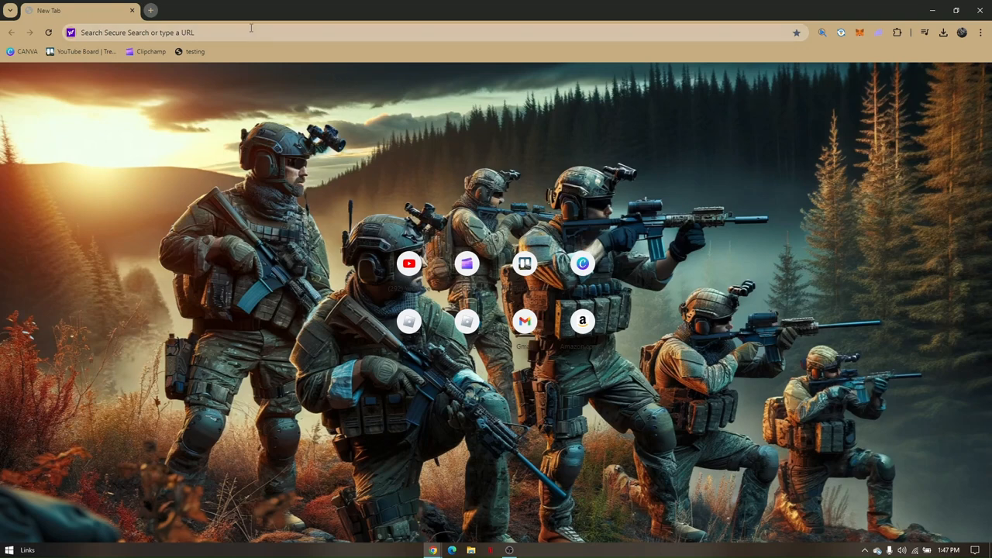
Step: Navigate Chrome to create.roblox.com, the Roblox Creator Hub
click(250, 33)
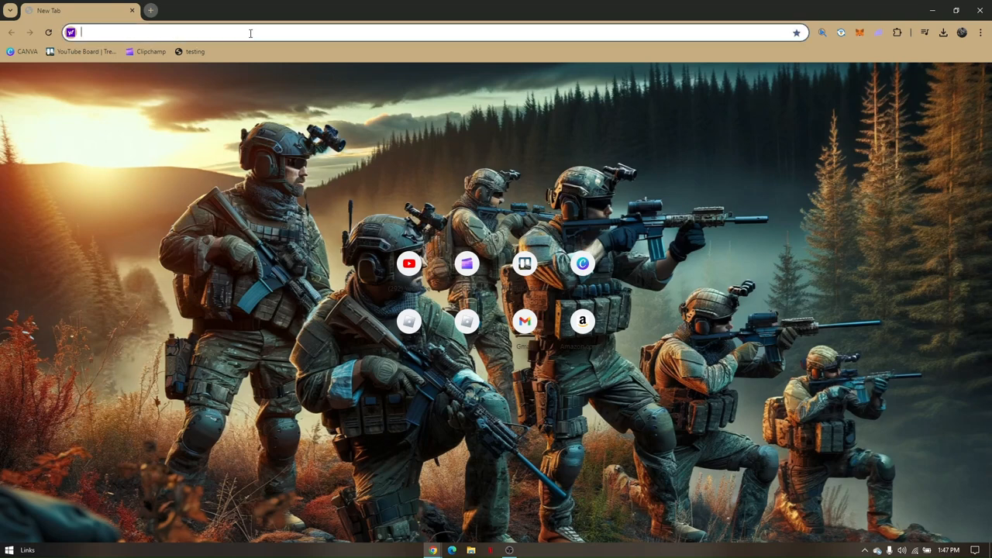
text(create.roblox.com)
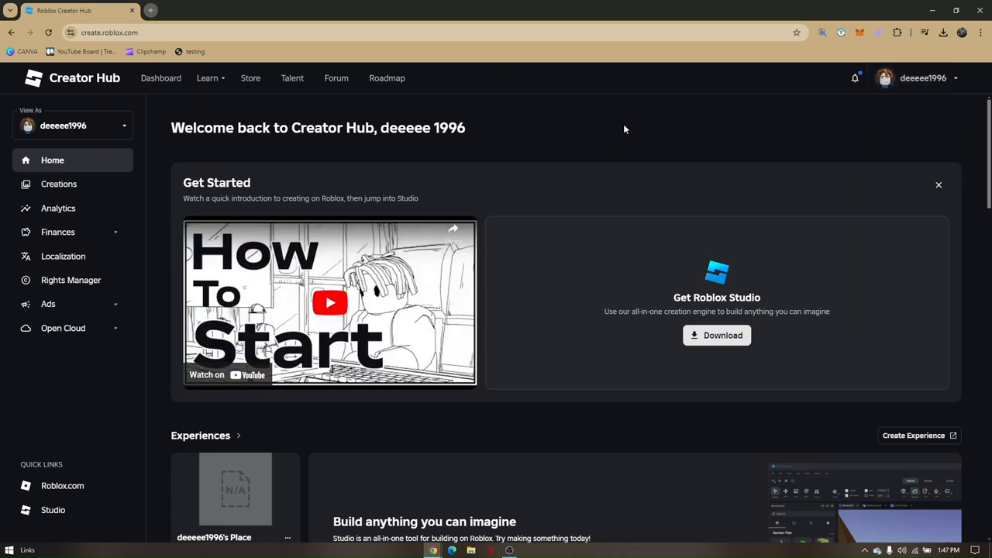
mouse_move(690, 118)
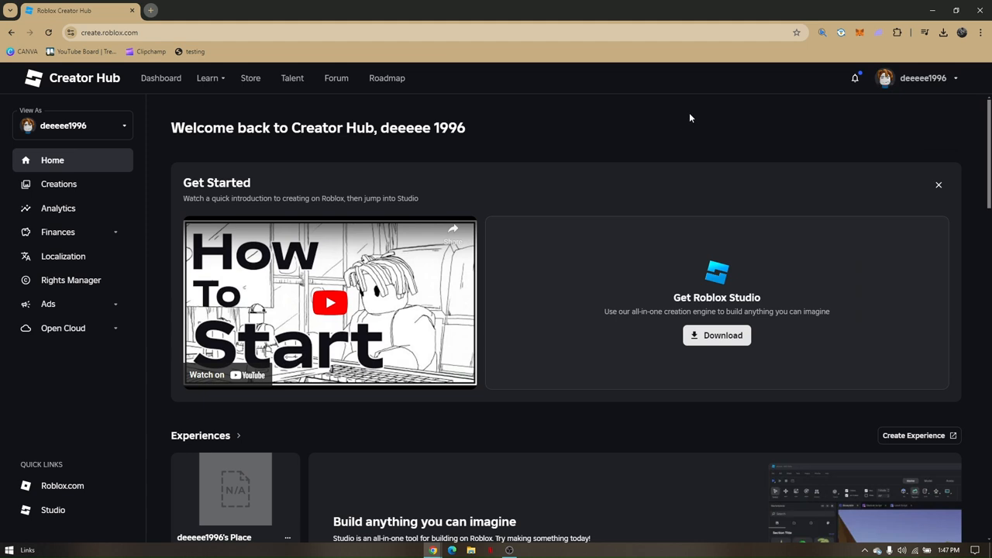
mouse_move(688, 115)
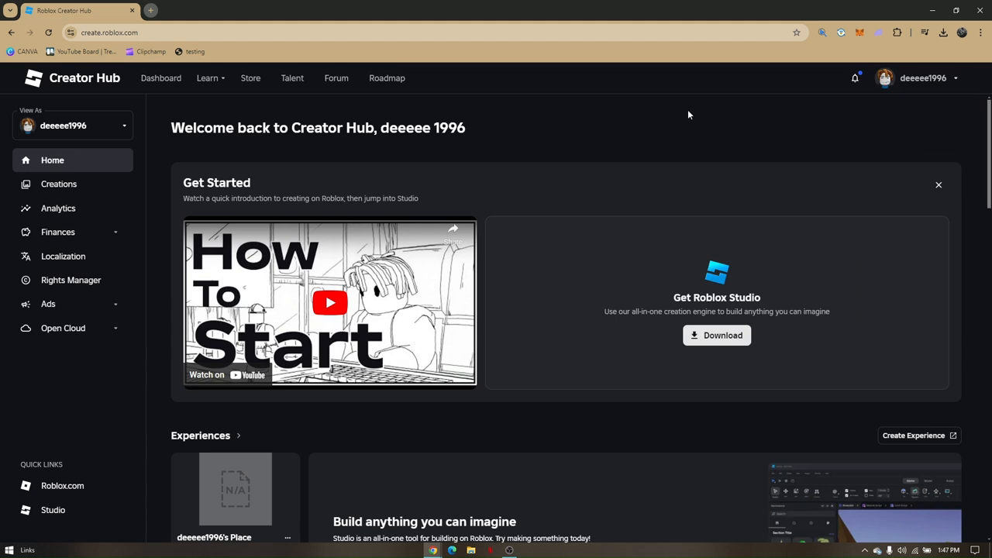
mouse_move(78, 232)
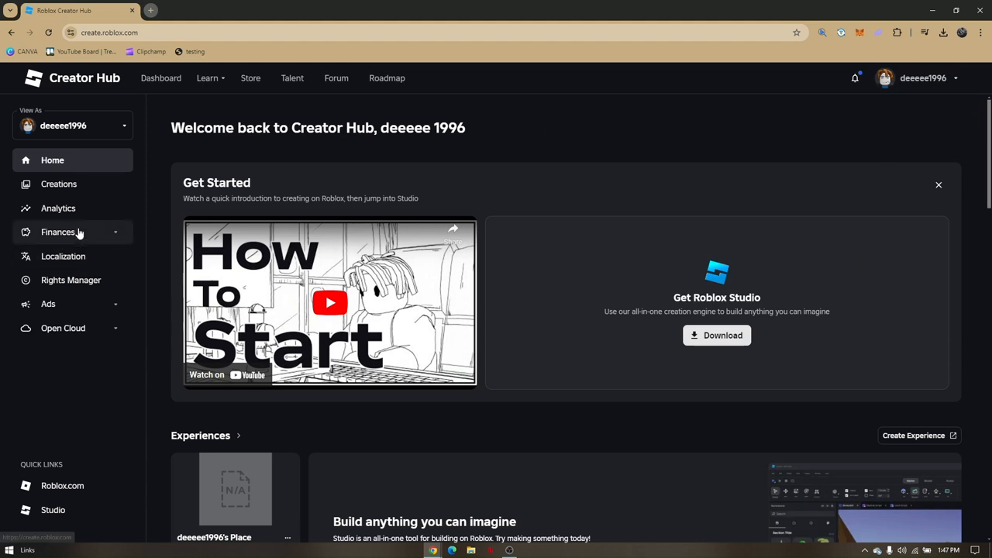
Step: Expand Finances in the left sidebar to reveal DevEx and Transactions
click(58, 231)
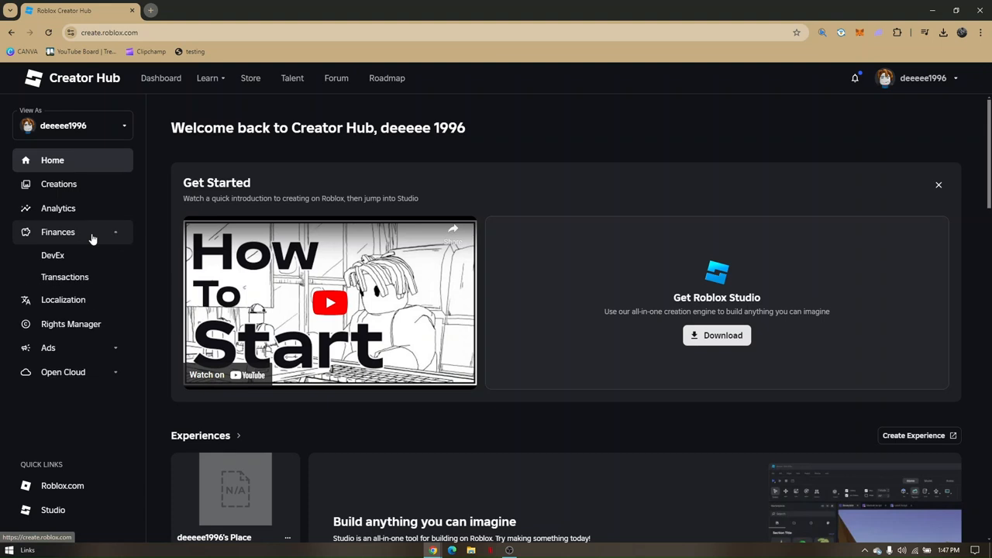
mouse_move(65, 277)
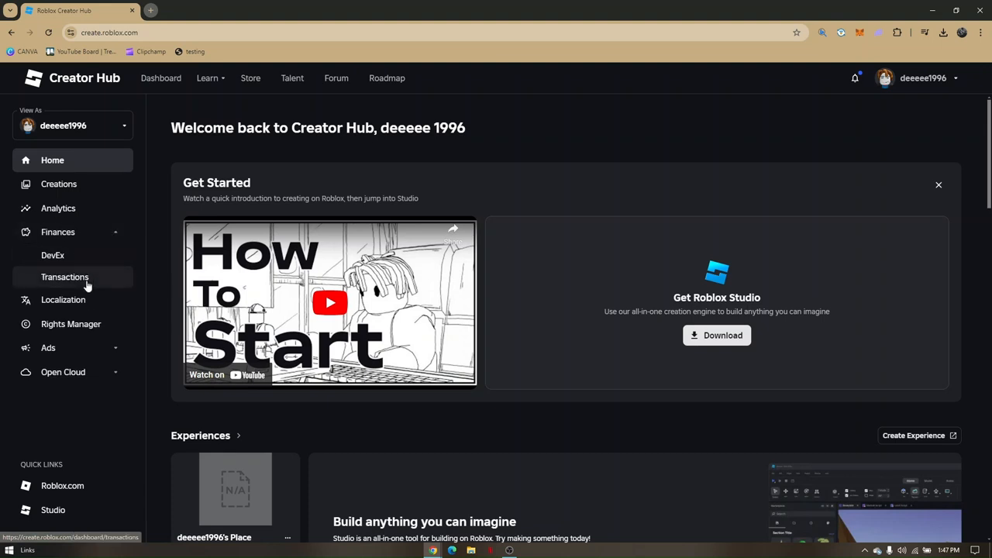
mouse_move(75, 256)
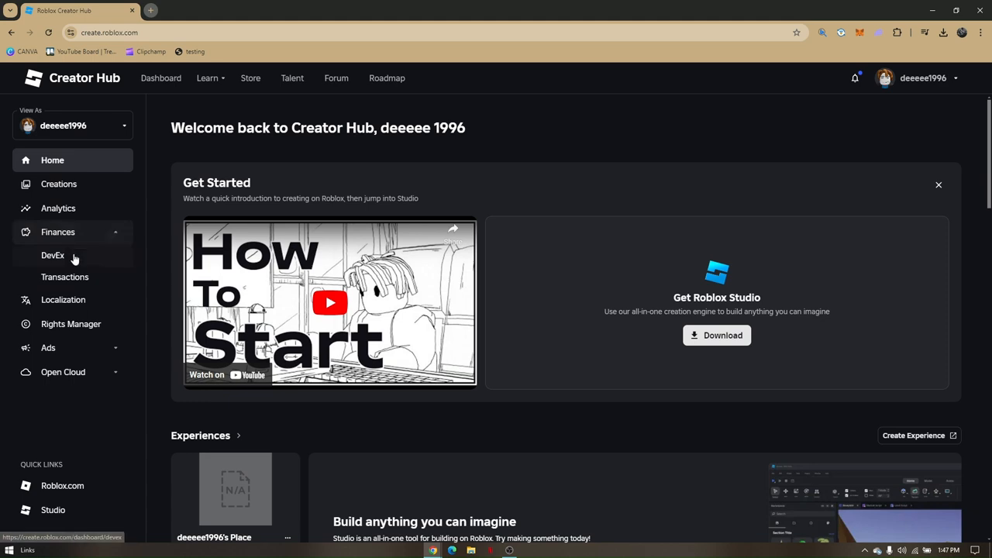
Step: Open the DevEx page under Finances, showing 0 eligible Robux
click(53, 255)
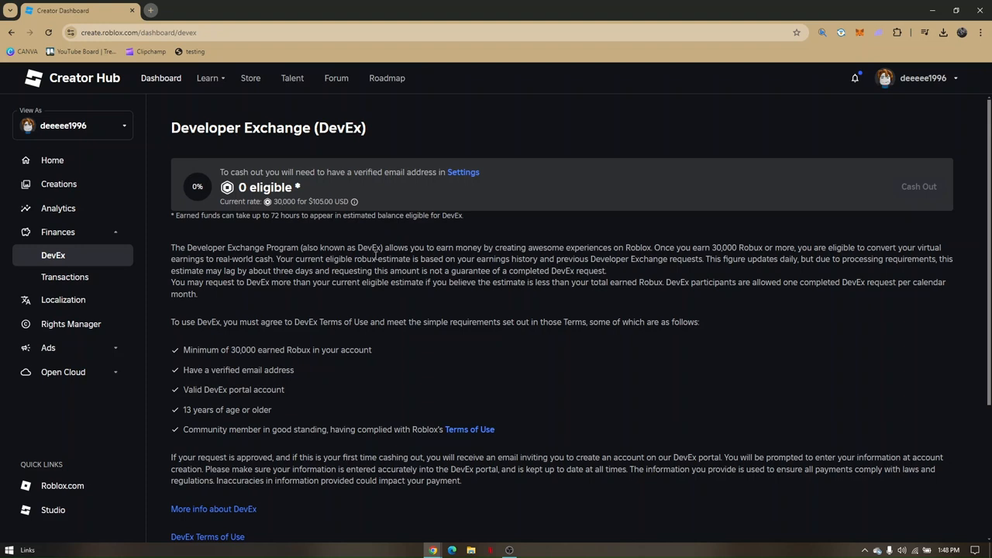
mouse_move(256, 362)
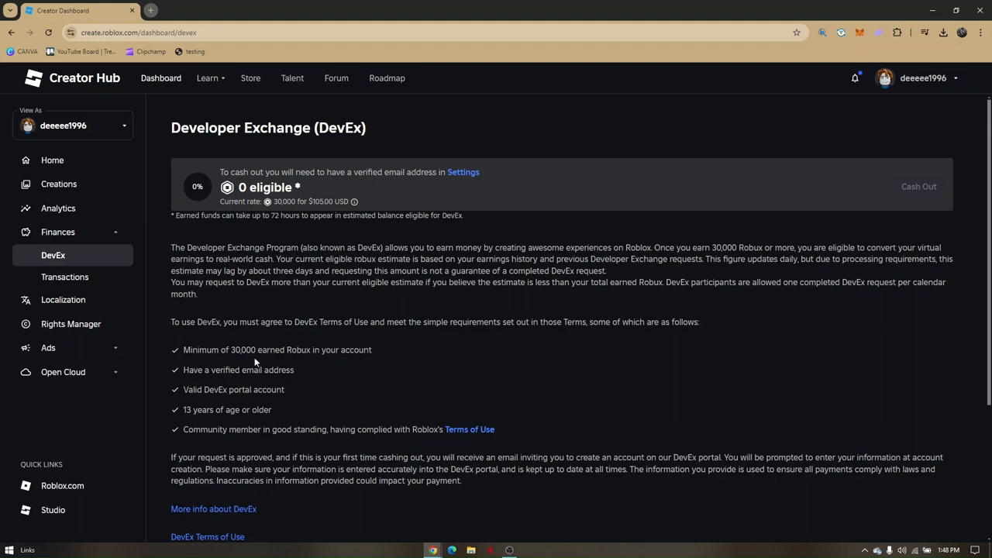
mouse_move(245, 349)
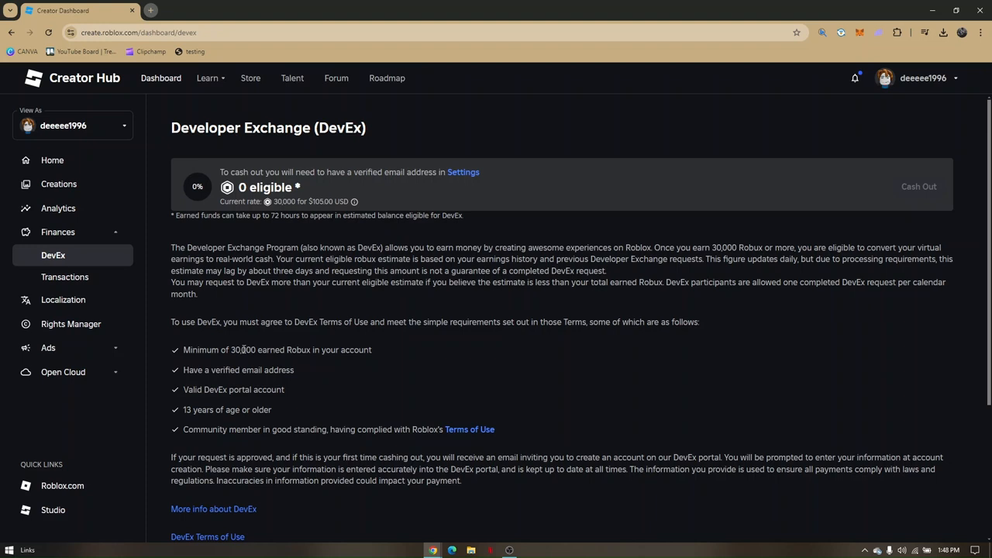
mouse_move(227, 386)
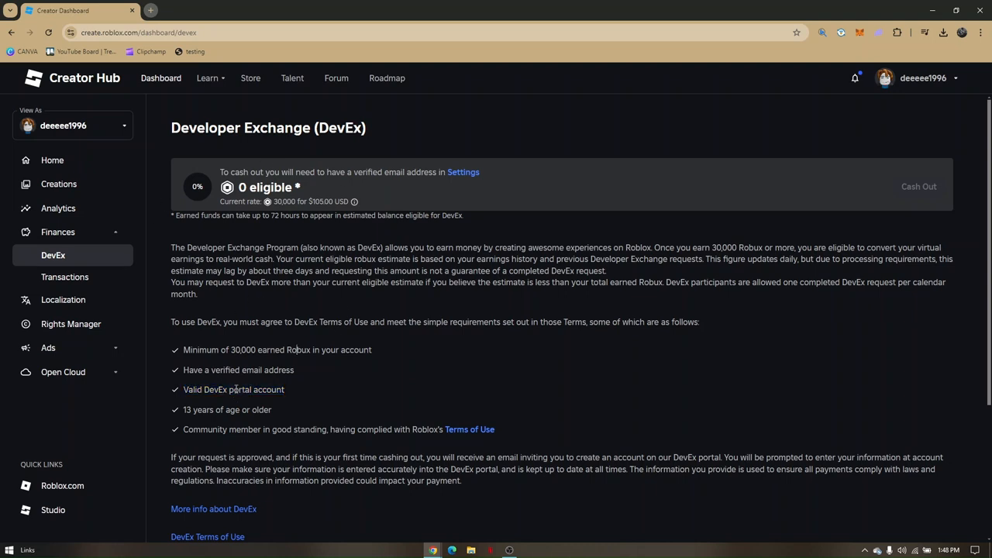
mouse_move(250, 369)
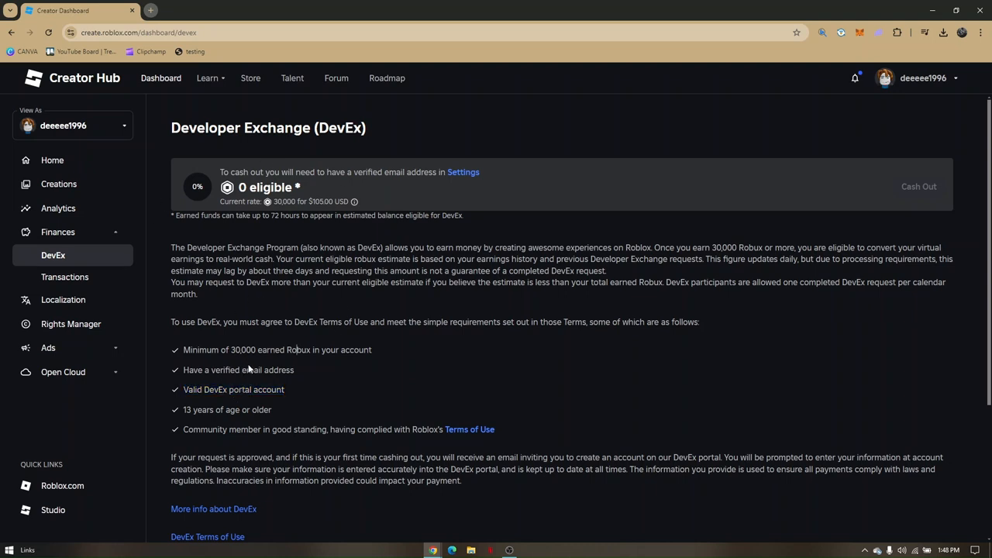
mouse_move(434, 268)
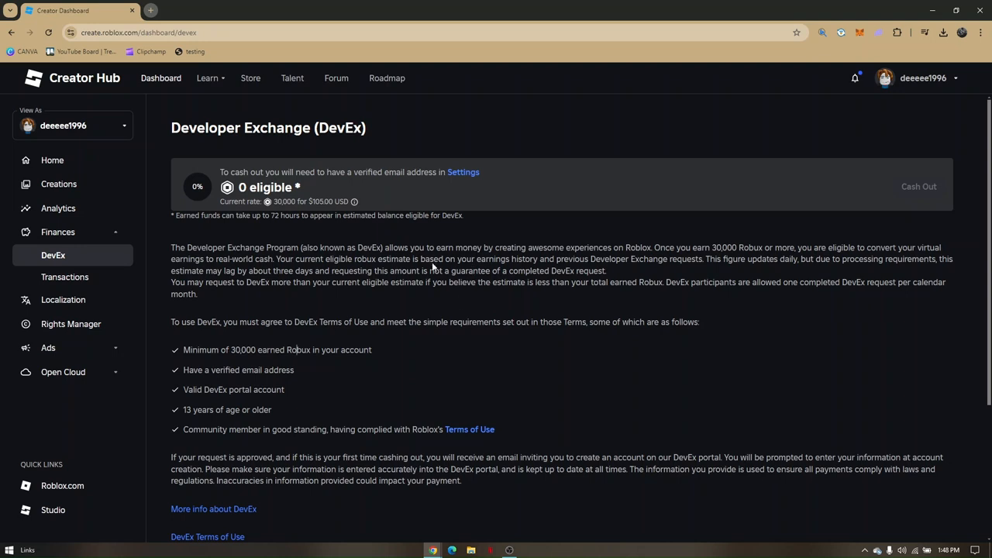
mouse_move(431, 374)
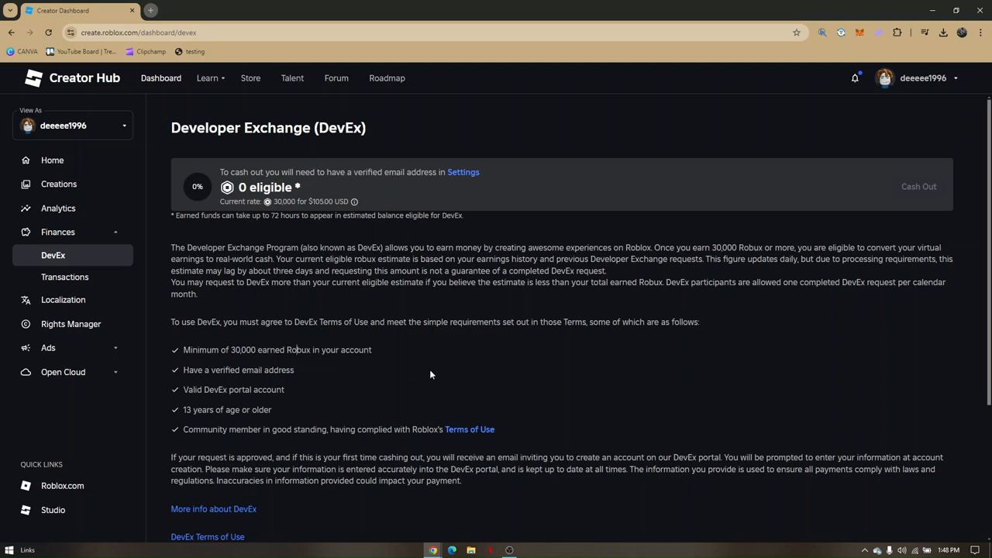
mouse_move(397, 418)
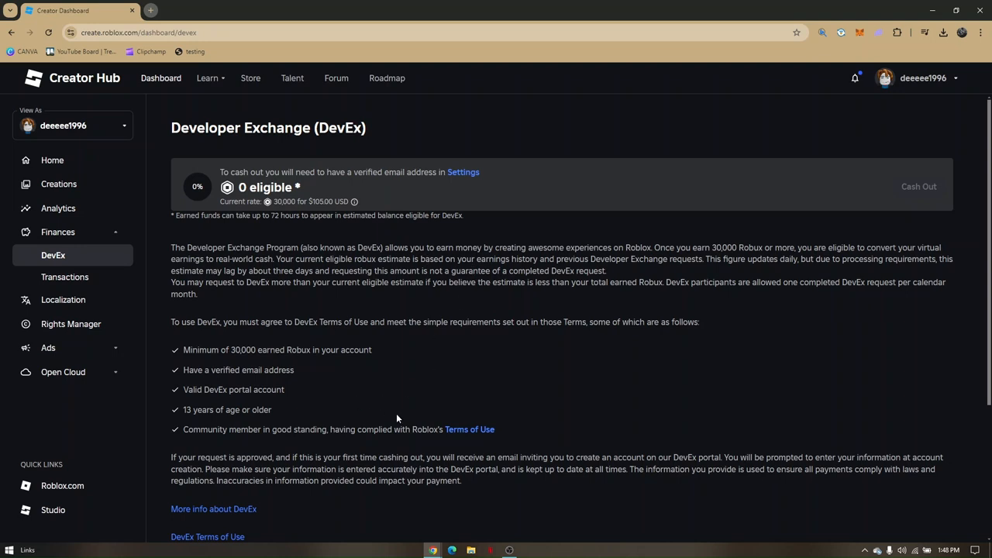
mouse_move(415, 411)
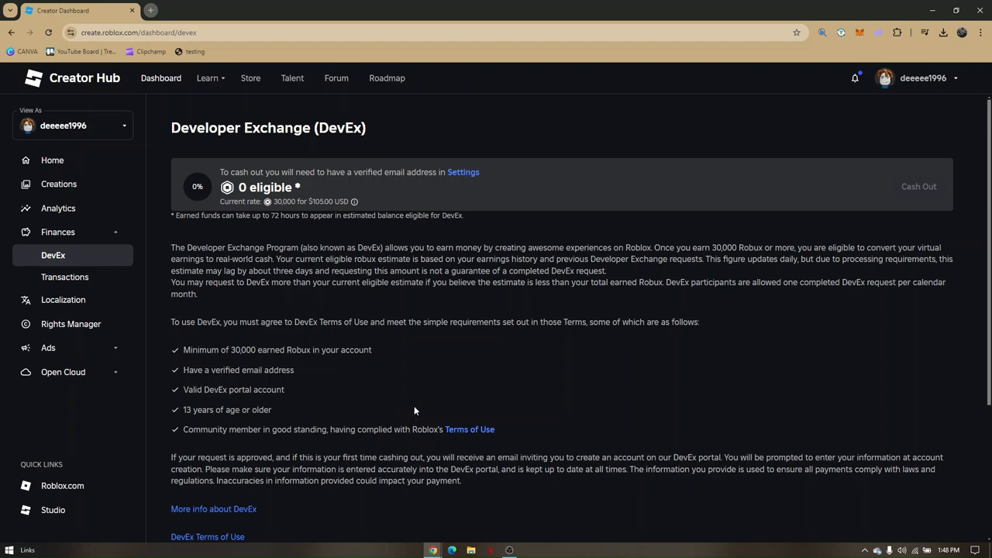
mouse_move(368, 367)
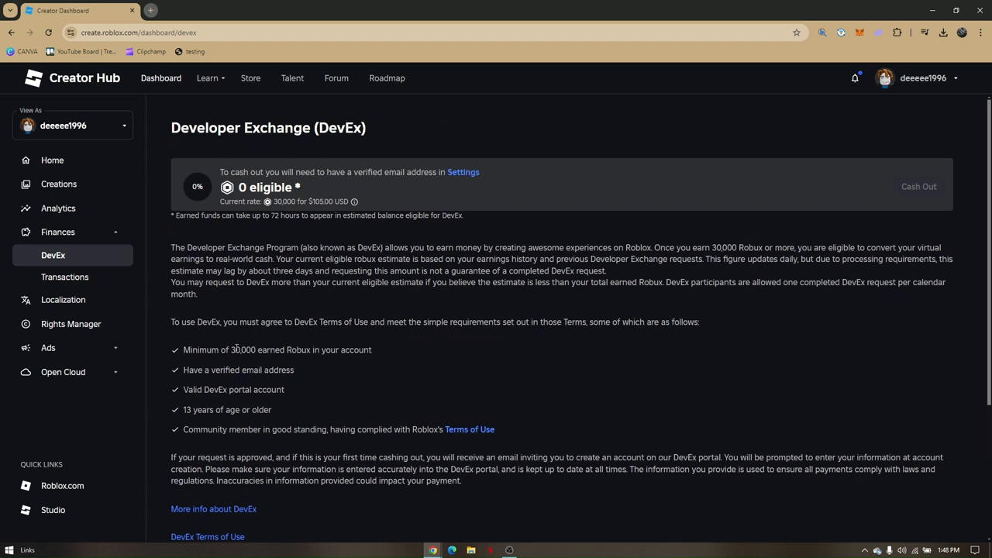
double_click(245, 350)
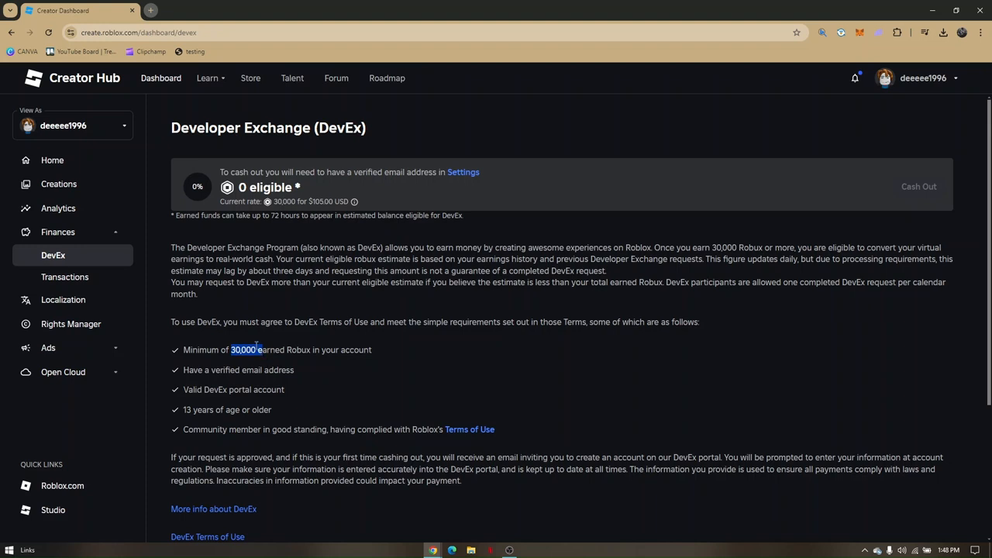
click(261, 318)
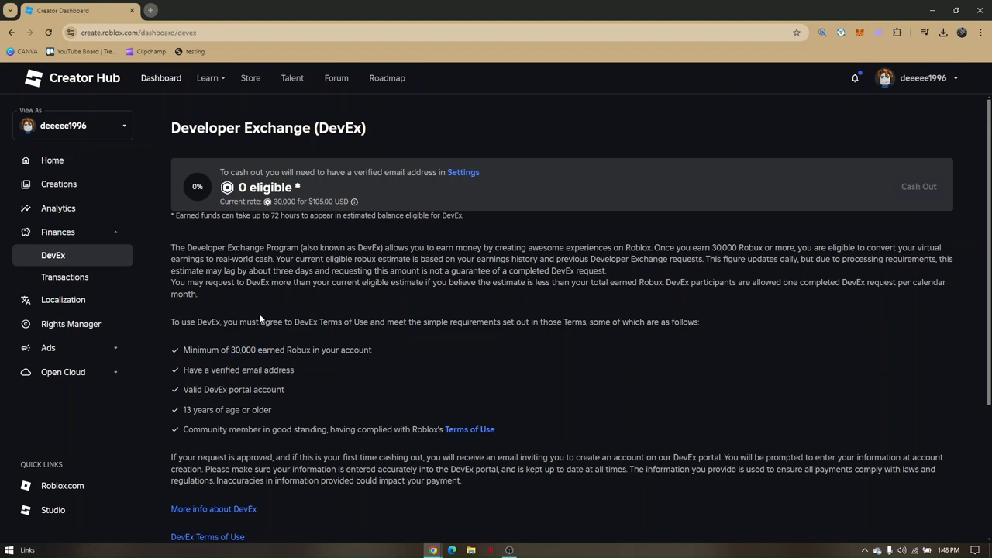
mouse_move(483, 336)
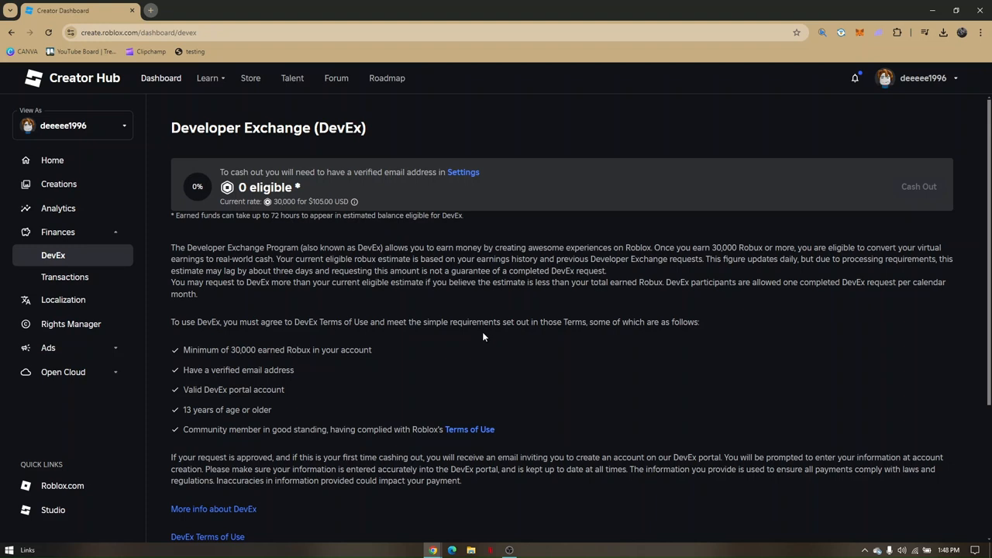
mouse_move(477, 299)
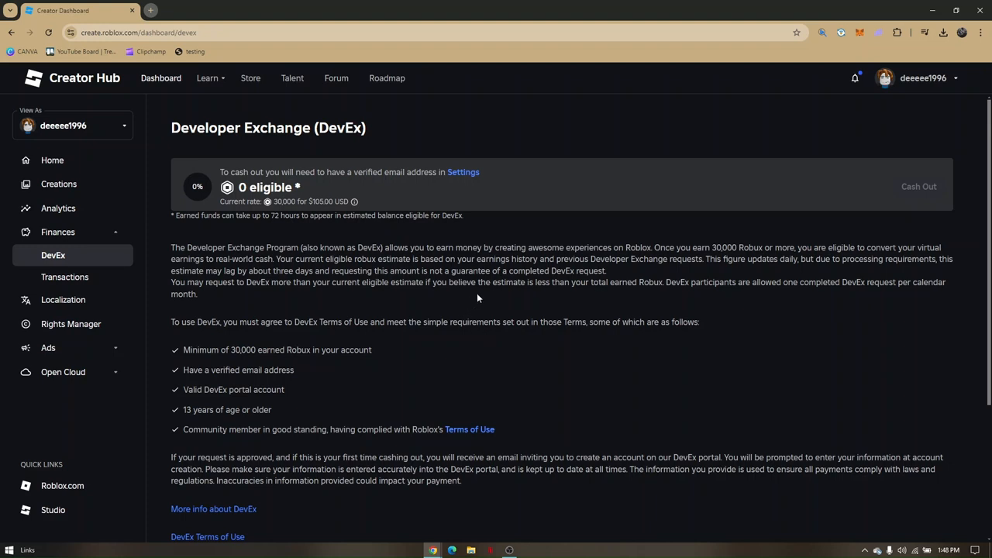
mouse_move(472, 302)
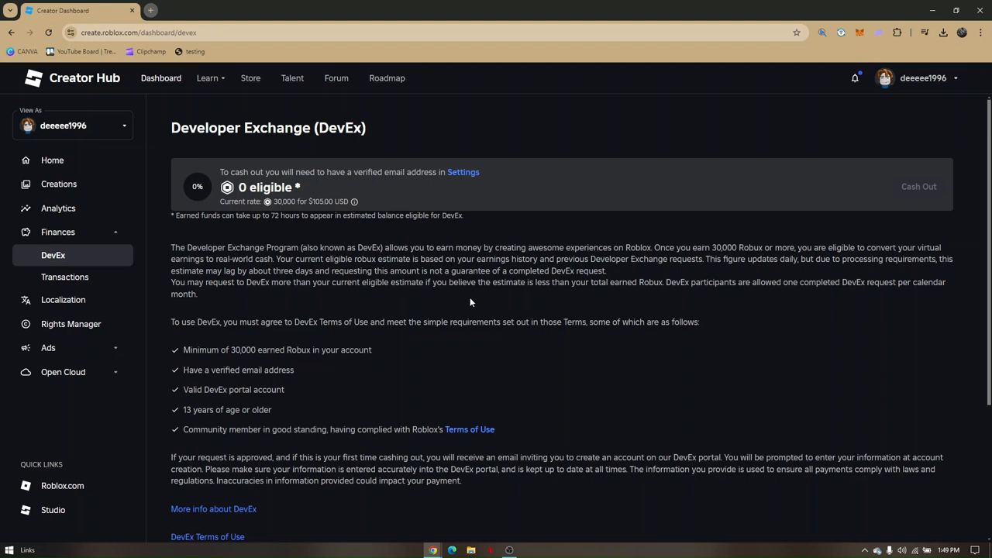
mouse_move(468, 303)
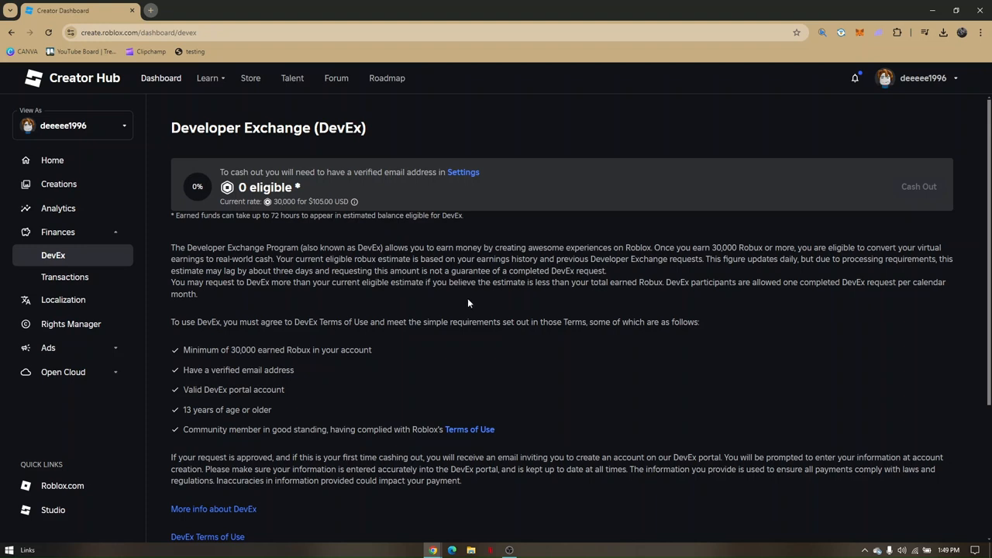